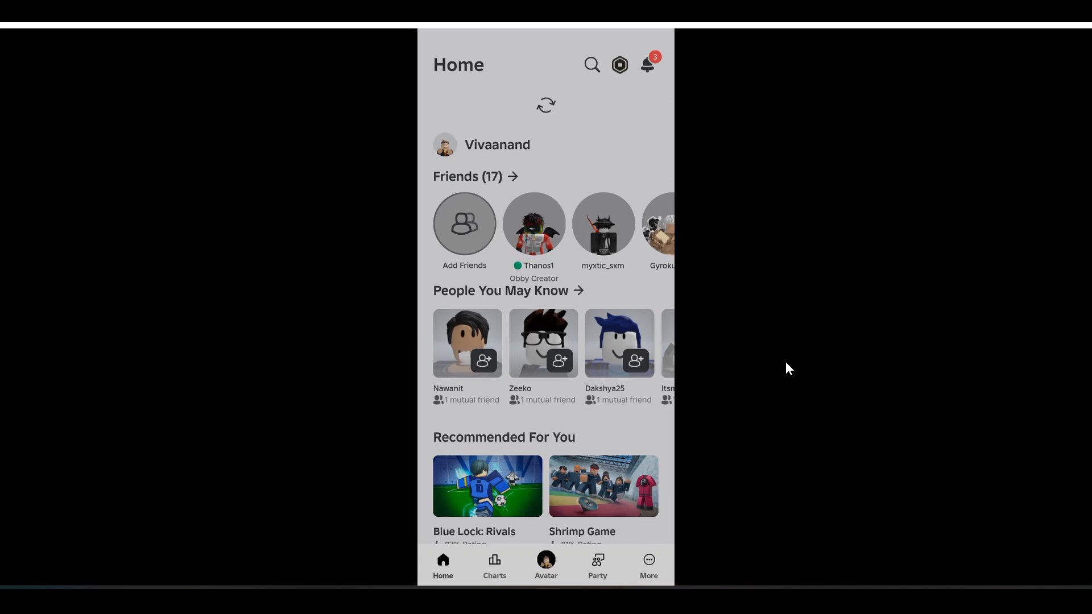
Go to the More page from the bottom navigation to reach extra options like Gift Cards
{"action": "scroll", "scroll_direction": "down", "scroll_amount": 3}
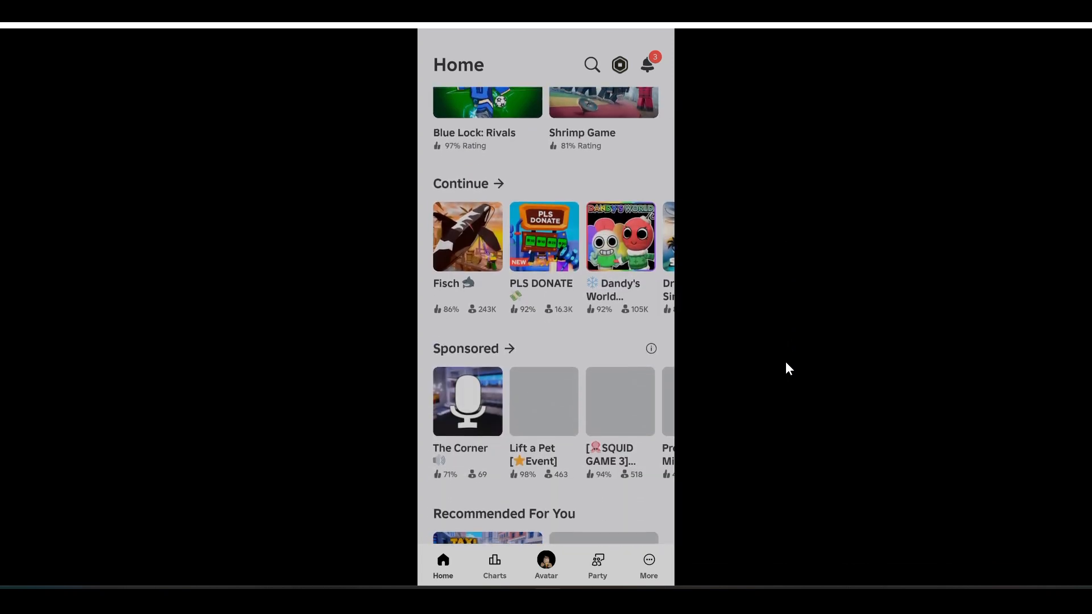
{"action": "scroll", "scroll_direction": "down", "scroll_amount": 3}
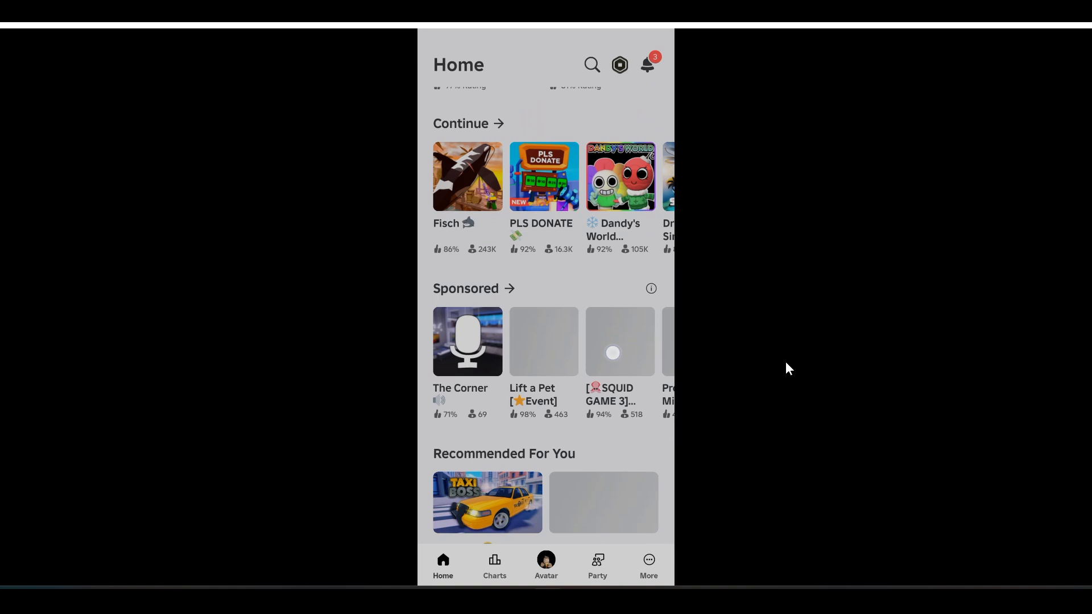
{"action": "scroll", "scroll_direction": "down", "scroll_amount": 3}
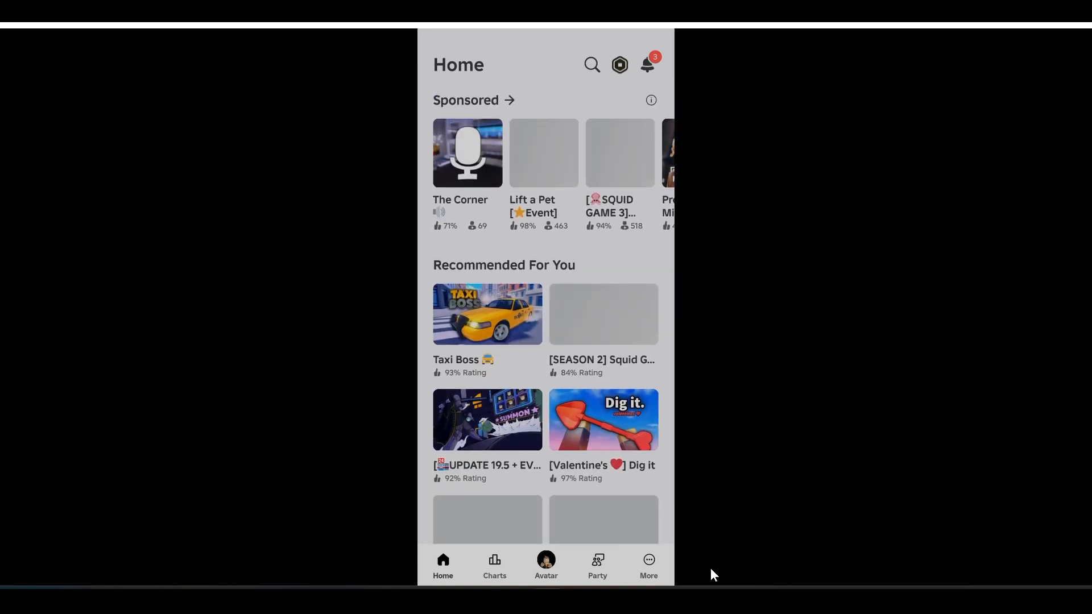
{"action": "scroll", "scroll_direction": "down", "scroll_amount": 3}
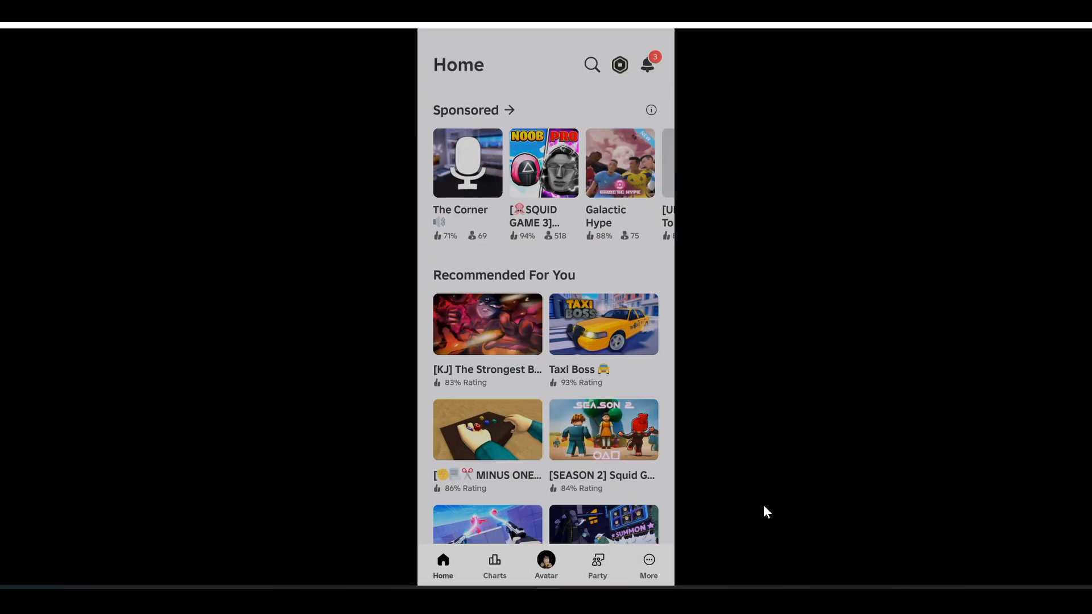
{"action": "left_click", "coordinate": [647, 564]}
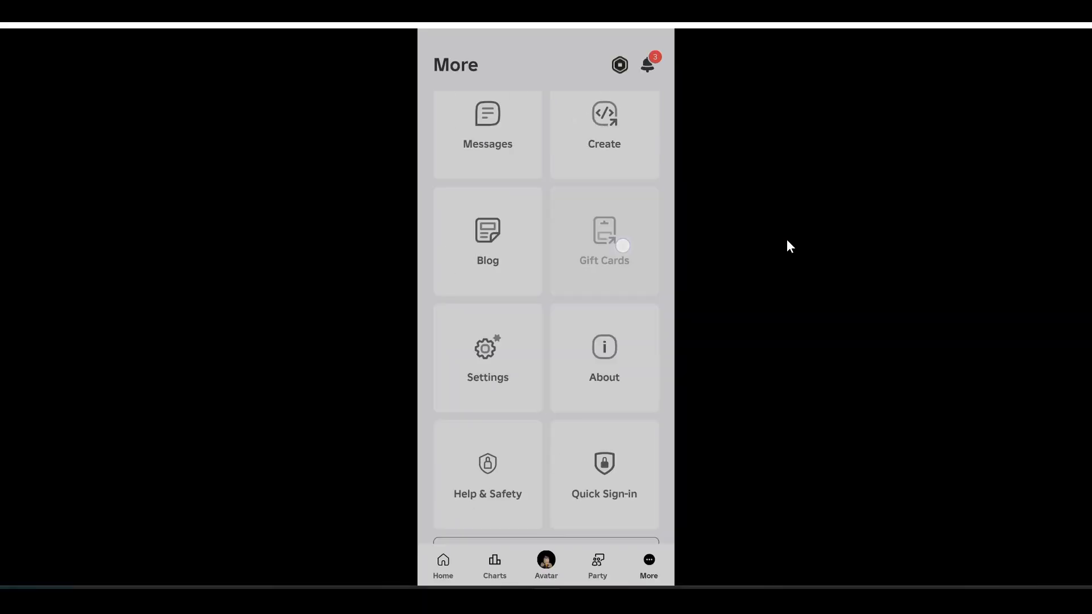
Reach the Redeem Roblox Codes page in a browser via Gift Cards, code field empty
{"action": "left_click", "coordinate": [603, 241]}
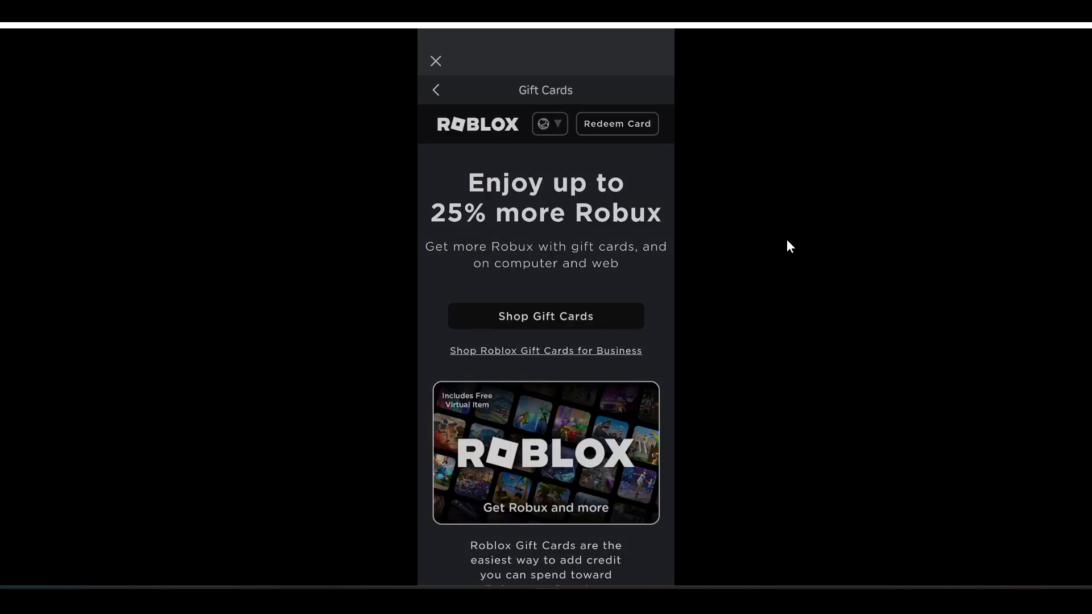
{"action": "mouse_move", "coordinate": [749, 346]}
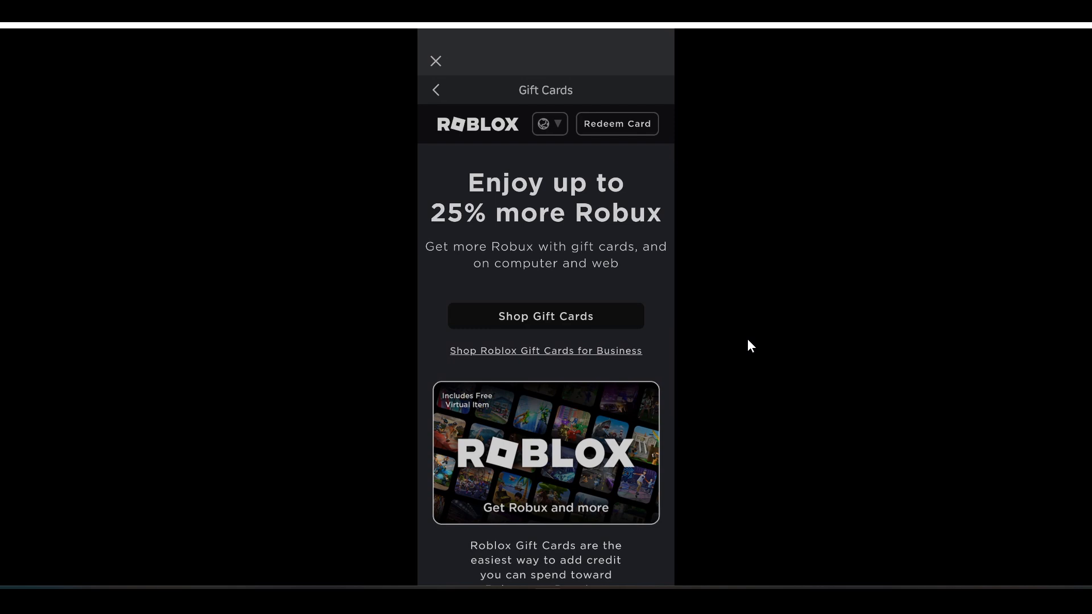
{"action": "mouse_move", "coordinate": [659, 187]}
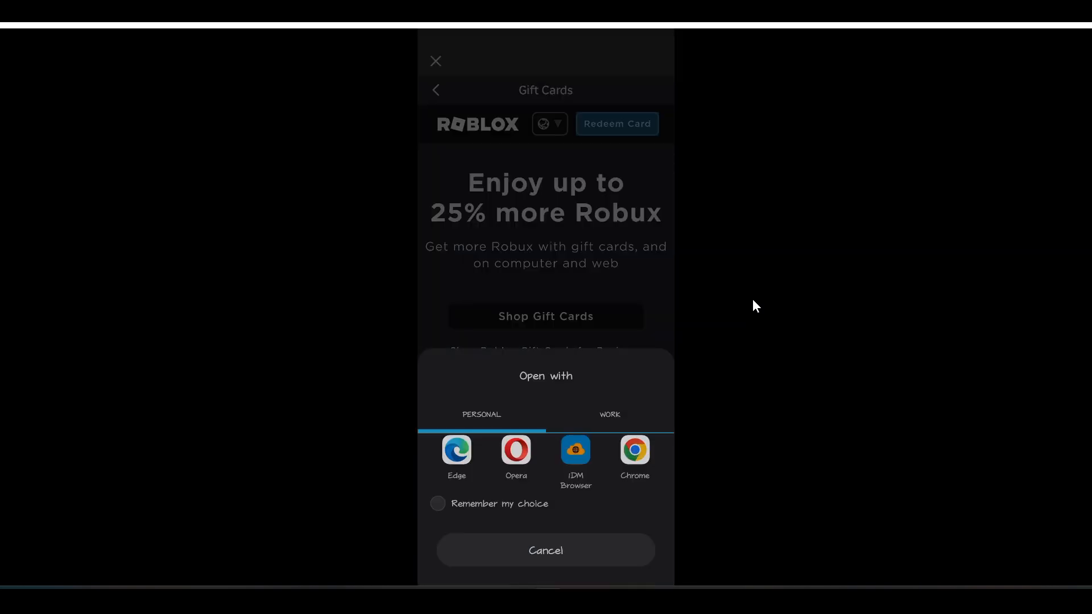
{"action": "left_click", "coordinate": [634, 456]}
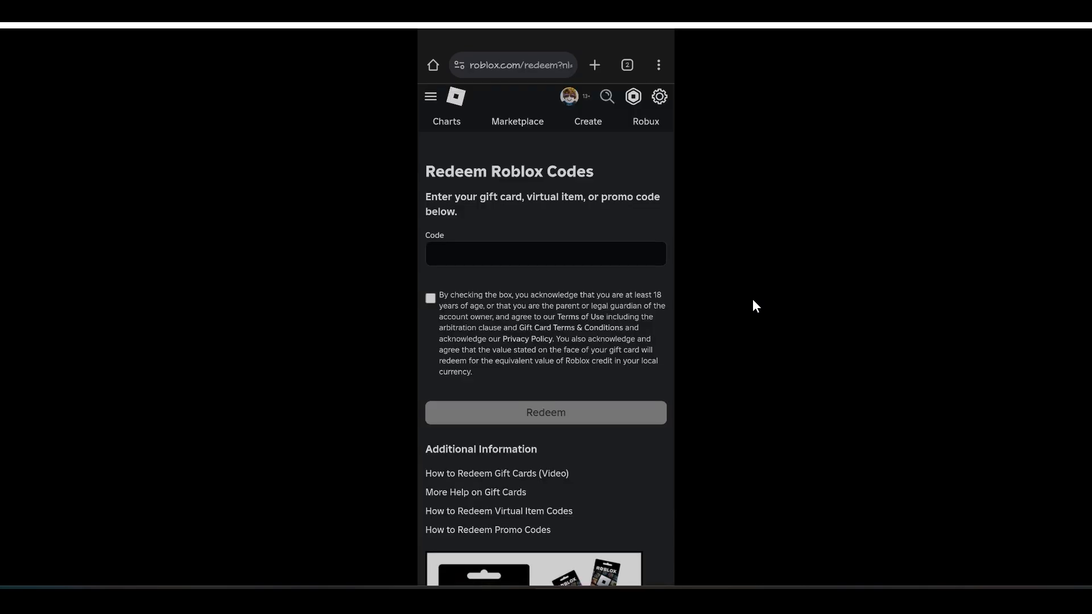